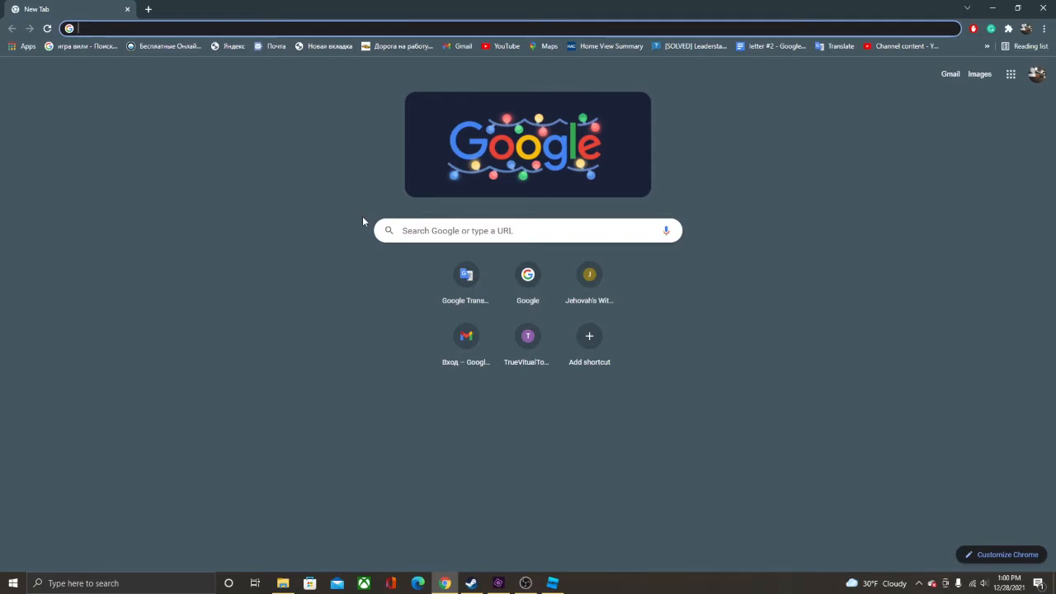
Search Google for "obs studio" from the Chrome address bar.
text(obs studio)
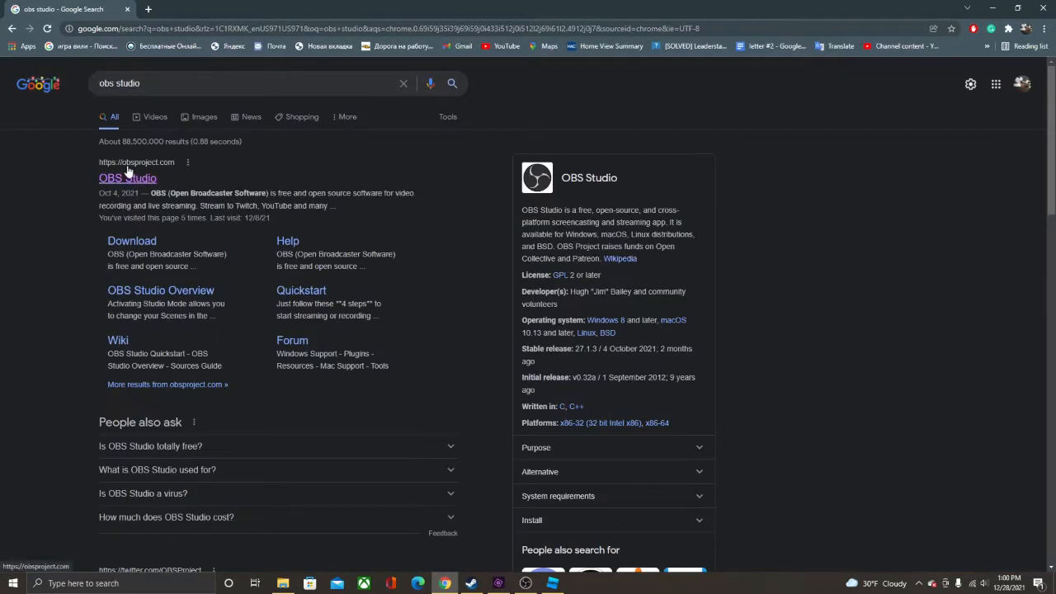
mouse_move(145, 190)
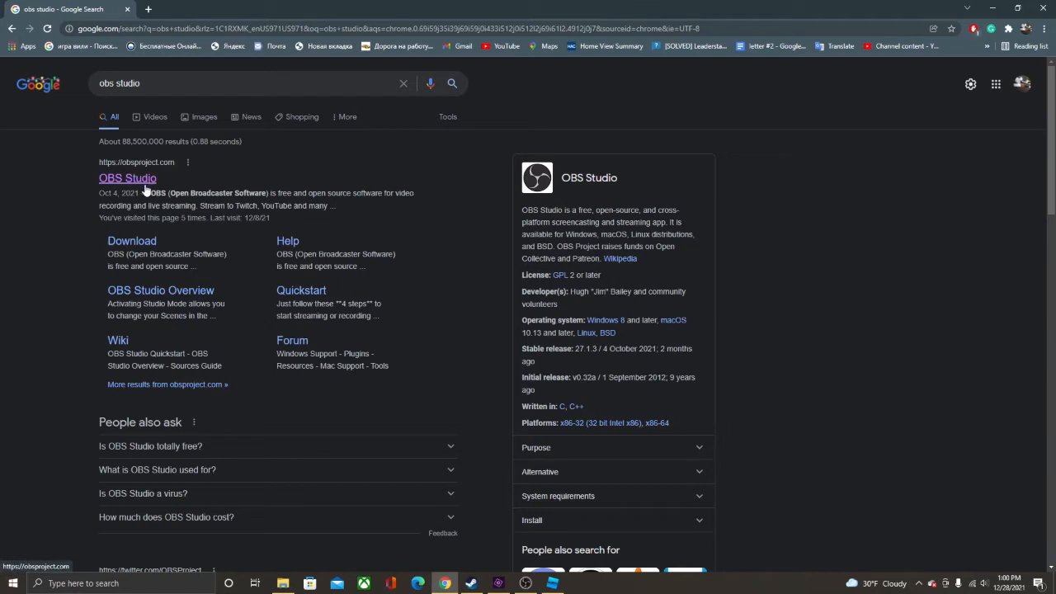
Open obsproject.com and download the Windows version of OBS Studio.
click(127, 178)
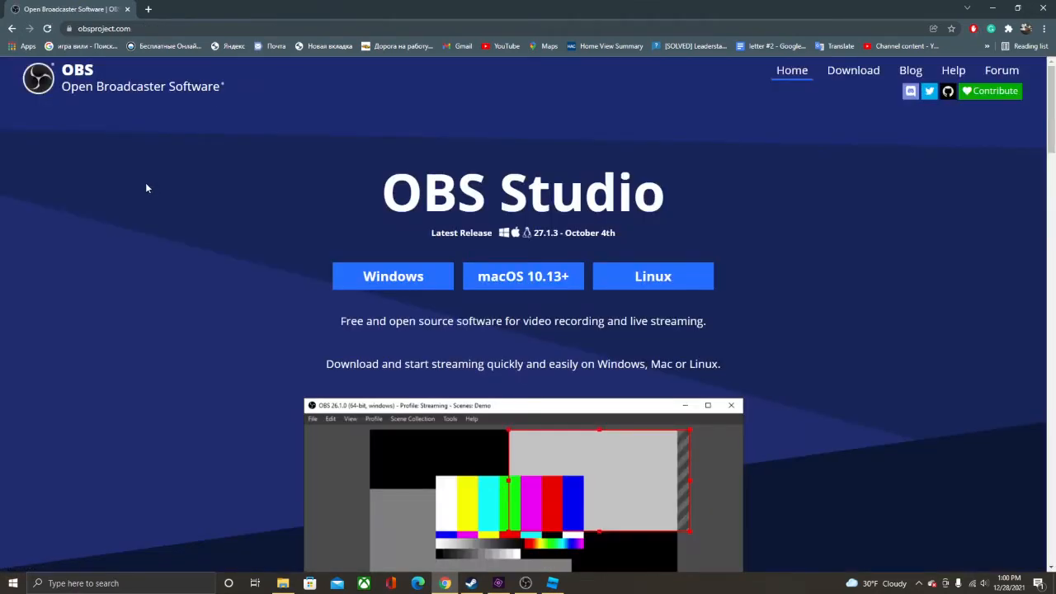
mouse_move(327, 298)
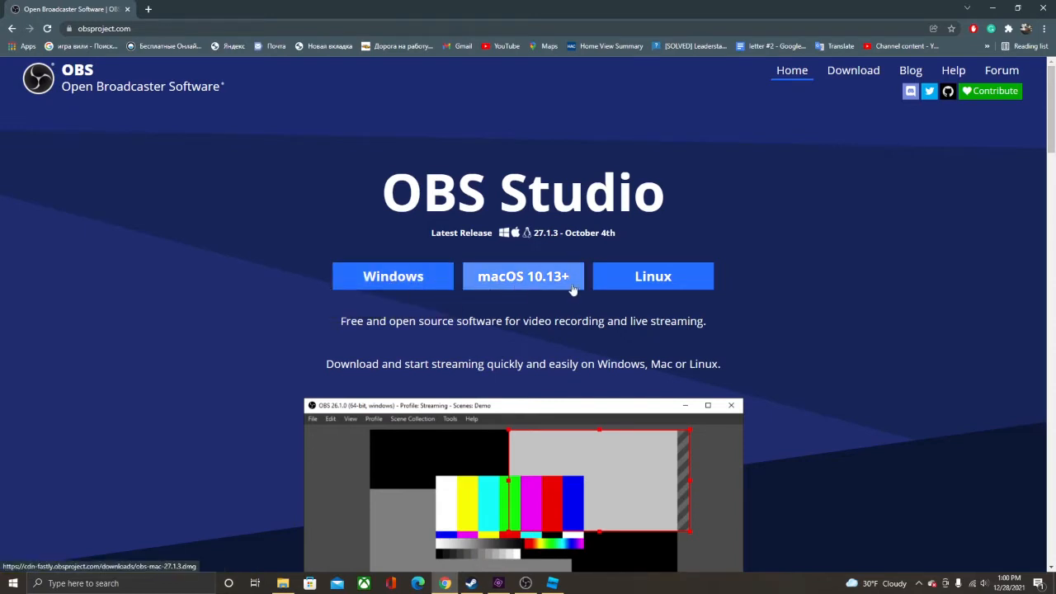
scroll(down, 3)
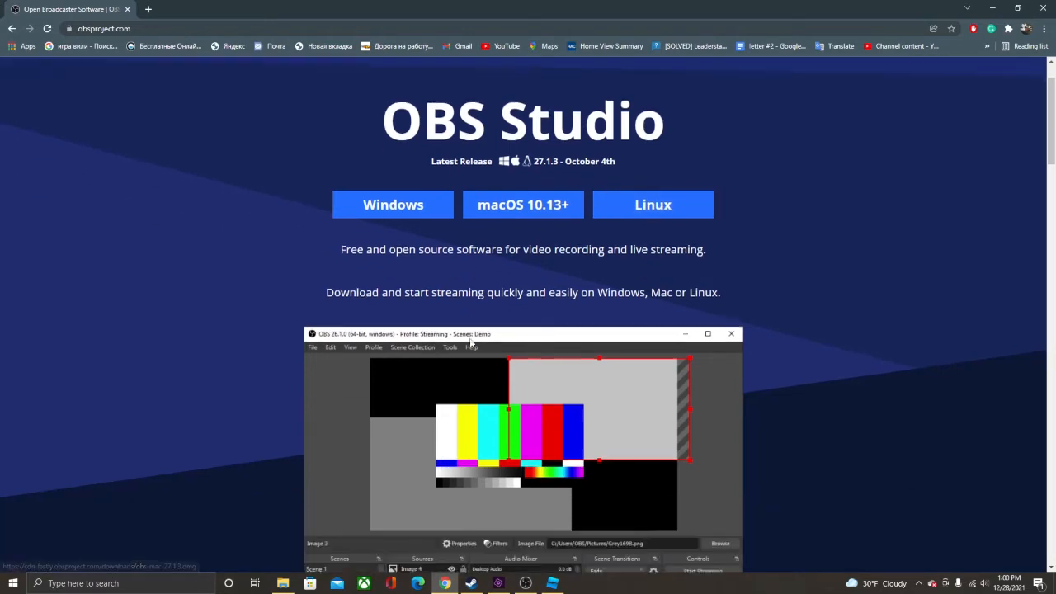
scroll(up, 3)
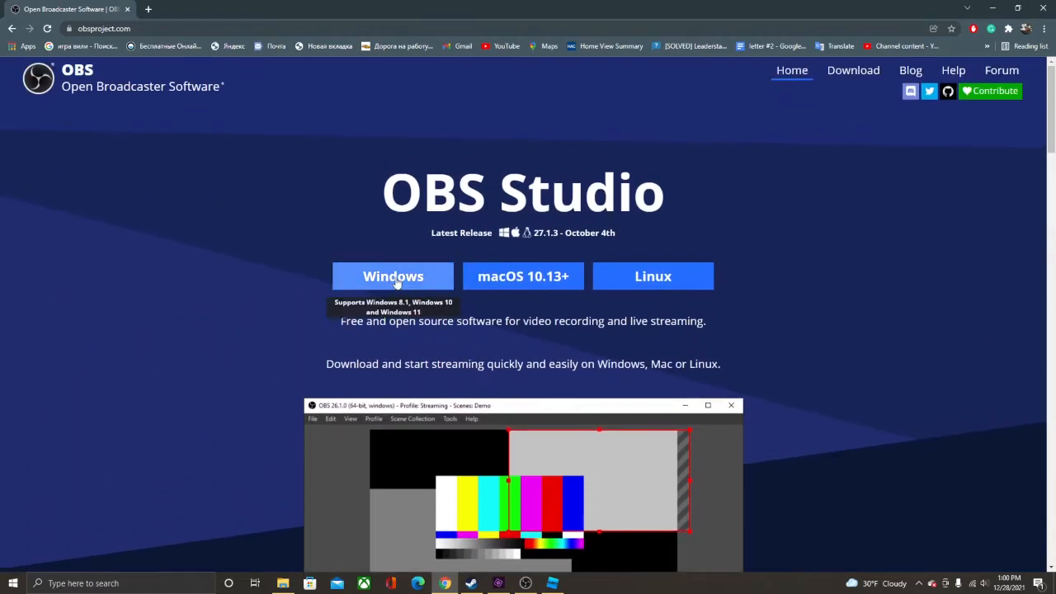
click(393, 275)
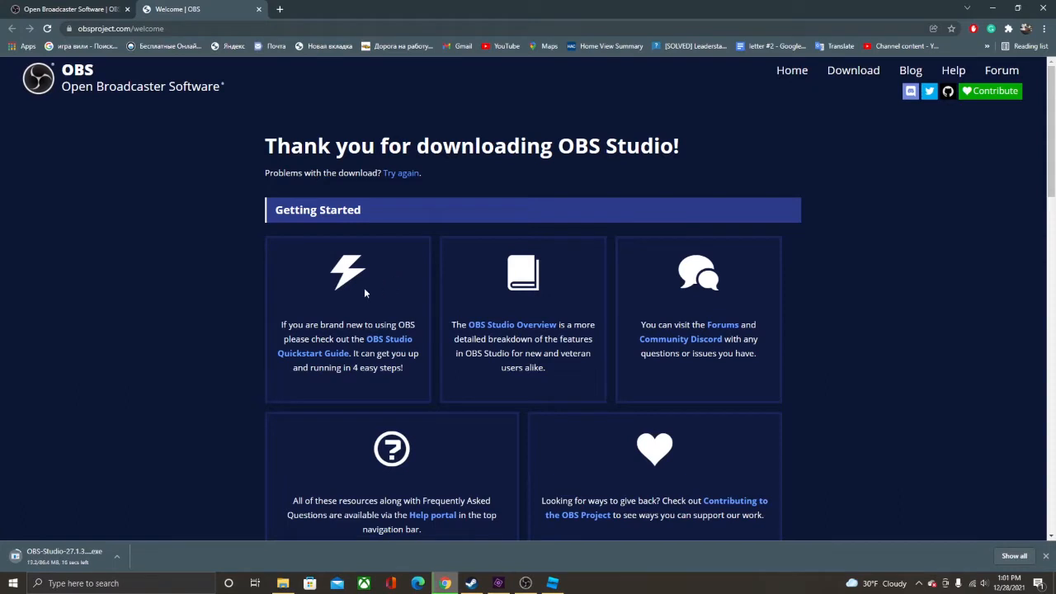
mouse_move(148, 542)
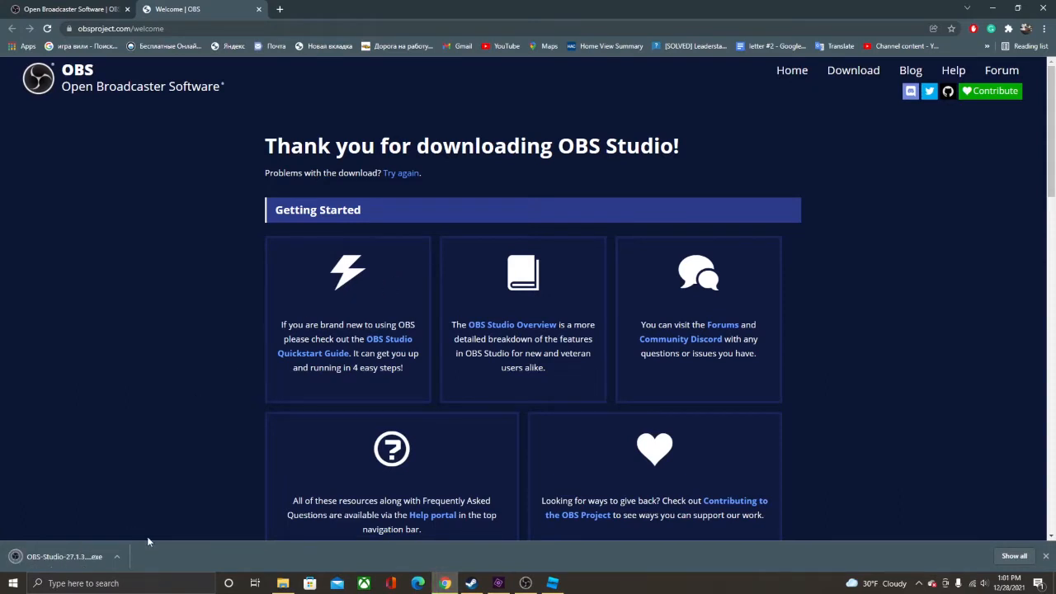
Open the downloaded OBS Studio installer's options in the downloads bar.
click(118, 556)
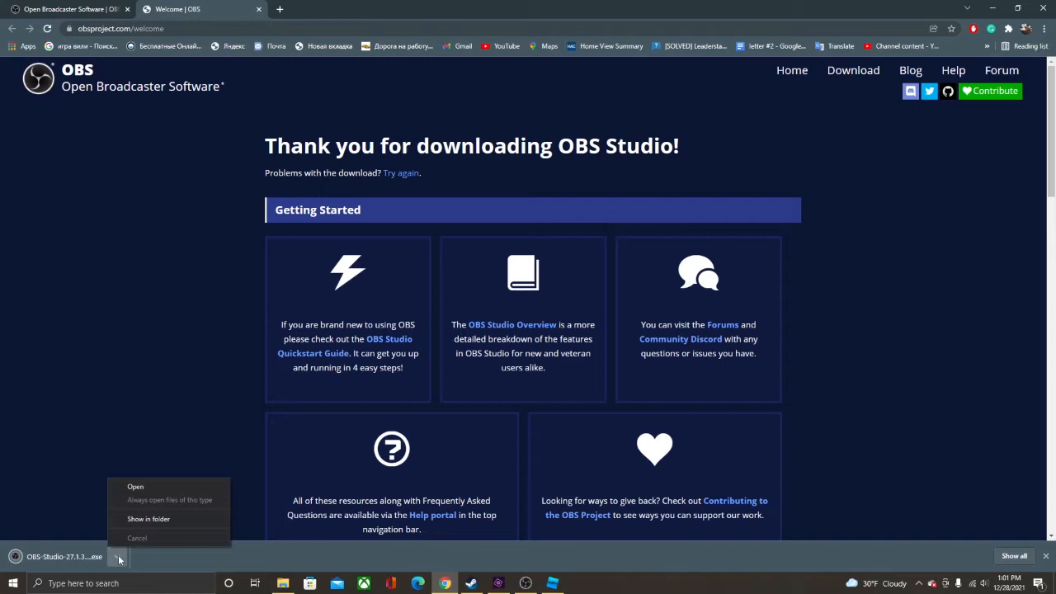
mouse_move(135, 487)
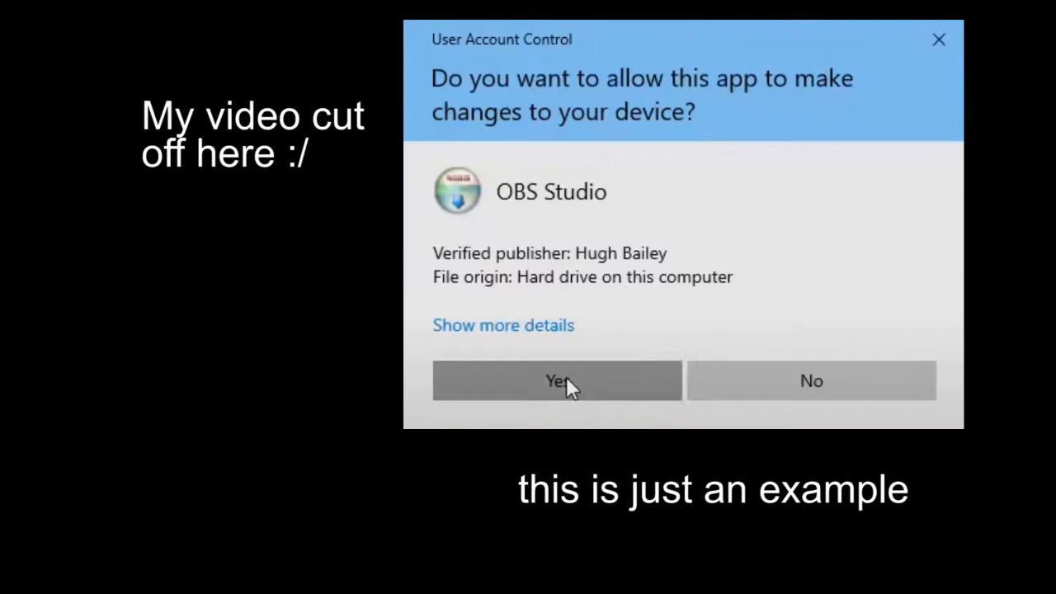
Approve the UAC prompt and continue past the OBS setup welcome screen.
click(556, 380)
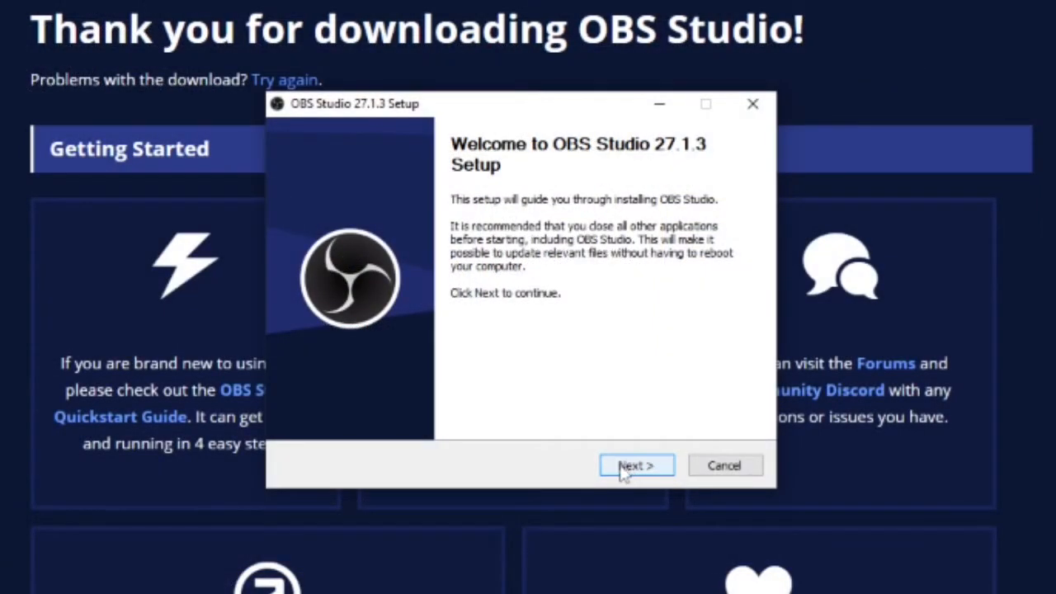
mouse_move(566, 479)
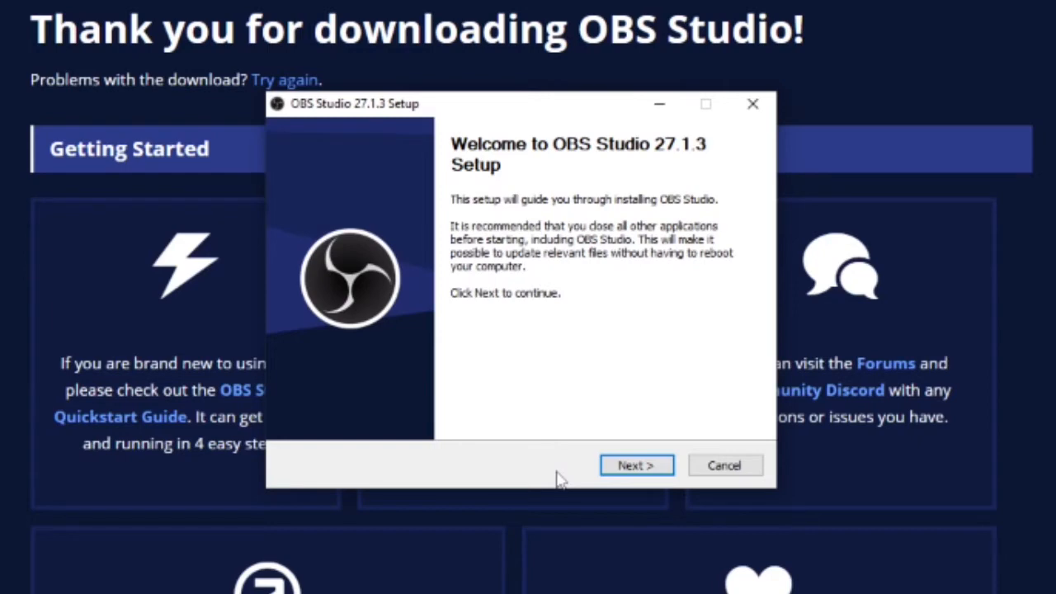
mouse_move(724, 465)
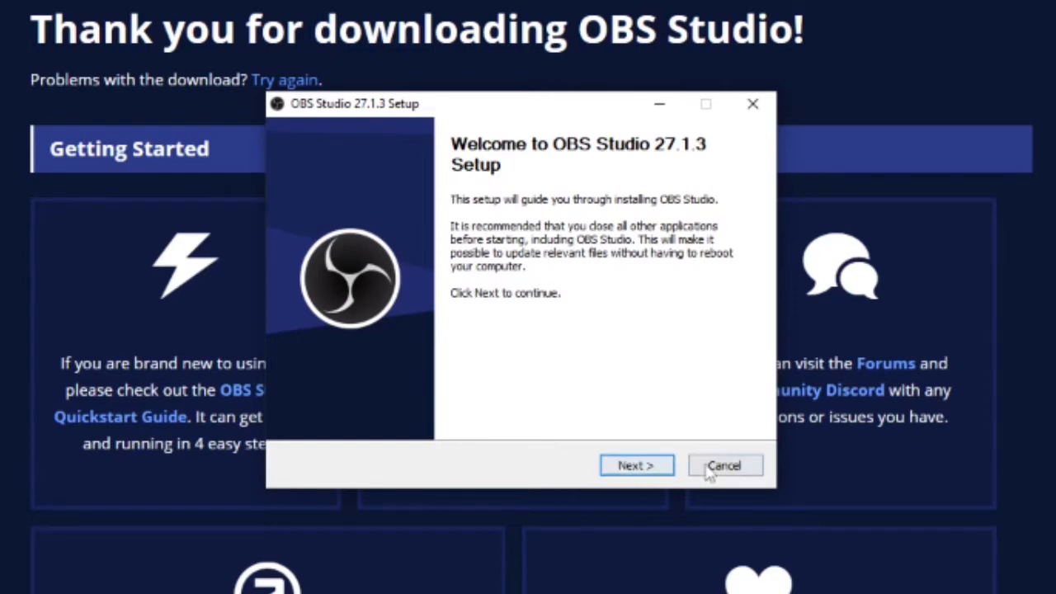
click(635, 465)
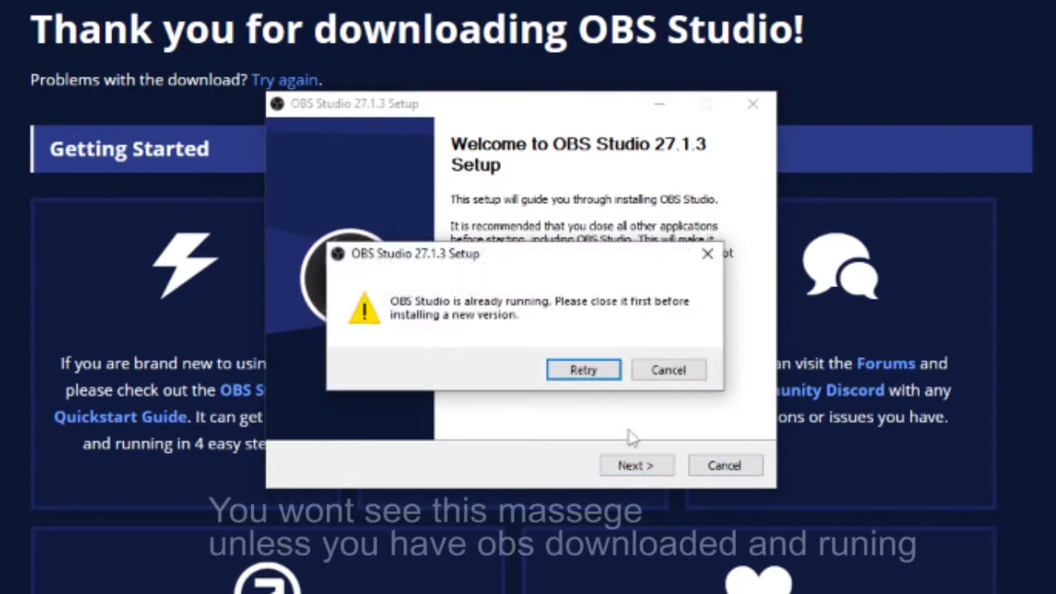
mouse_move(632, 341)
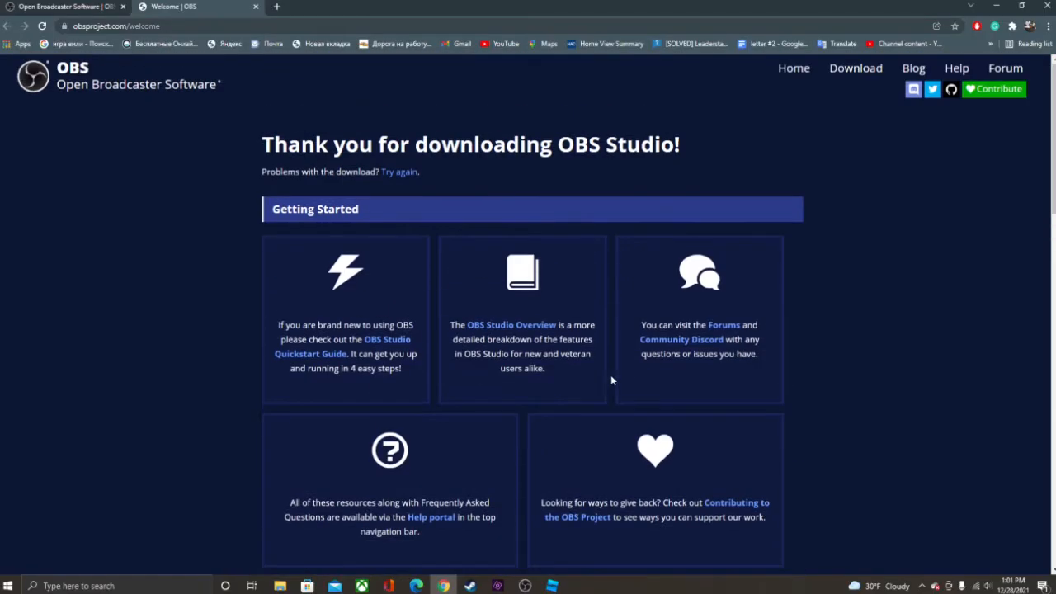
Show Roblox Studio, move the Moon Animator window, and close the plugin panels.
click(525, 584)
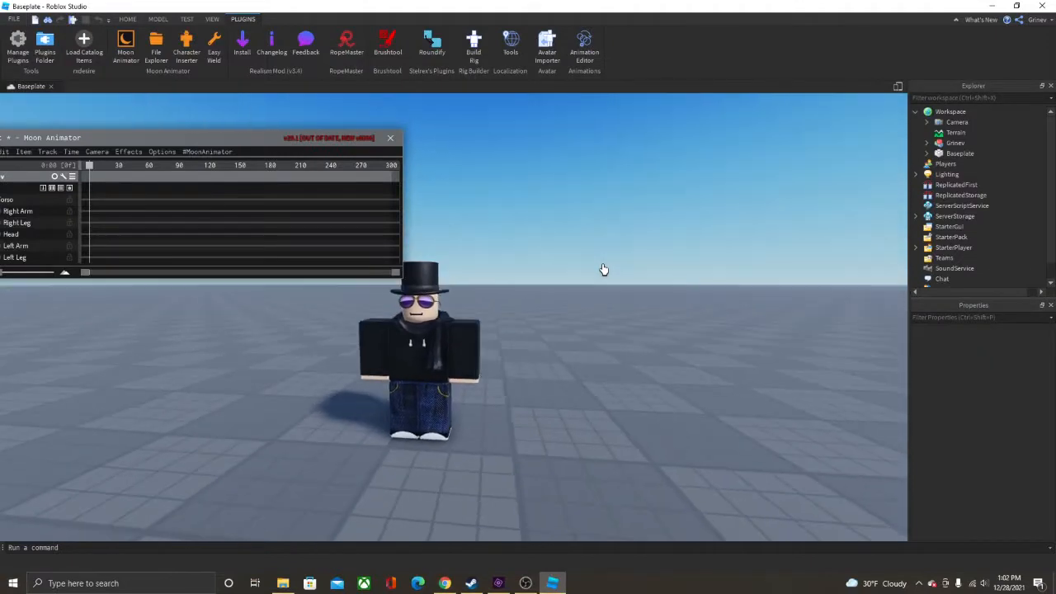
drag(198, 137, 251, 160)
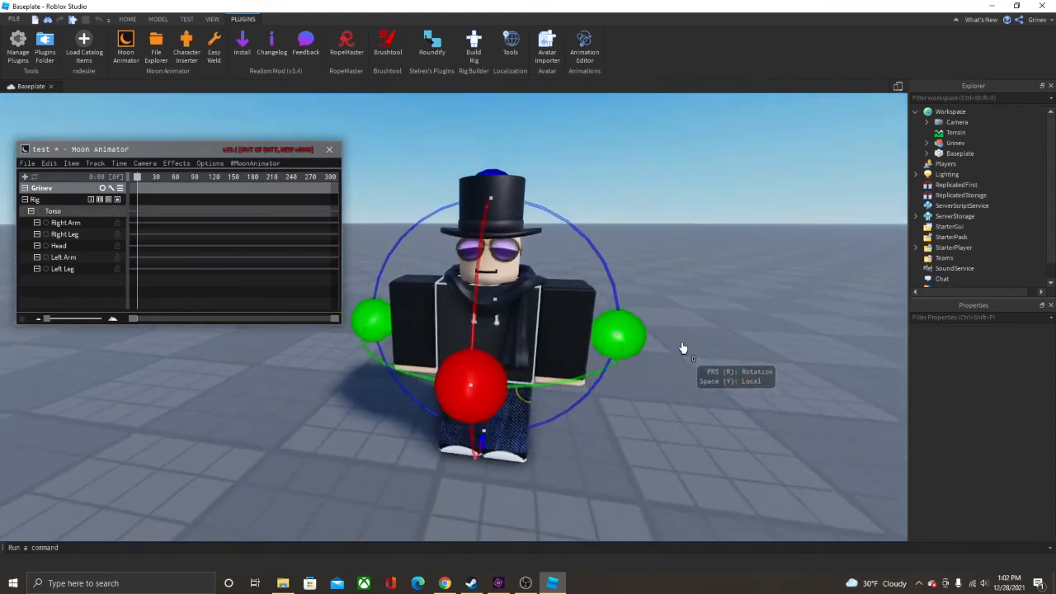
scroll(down, 3)
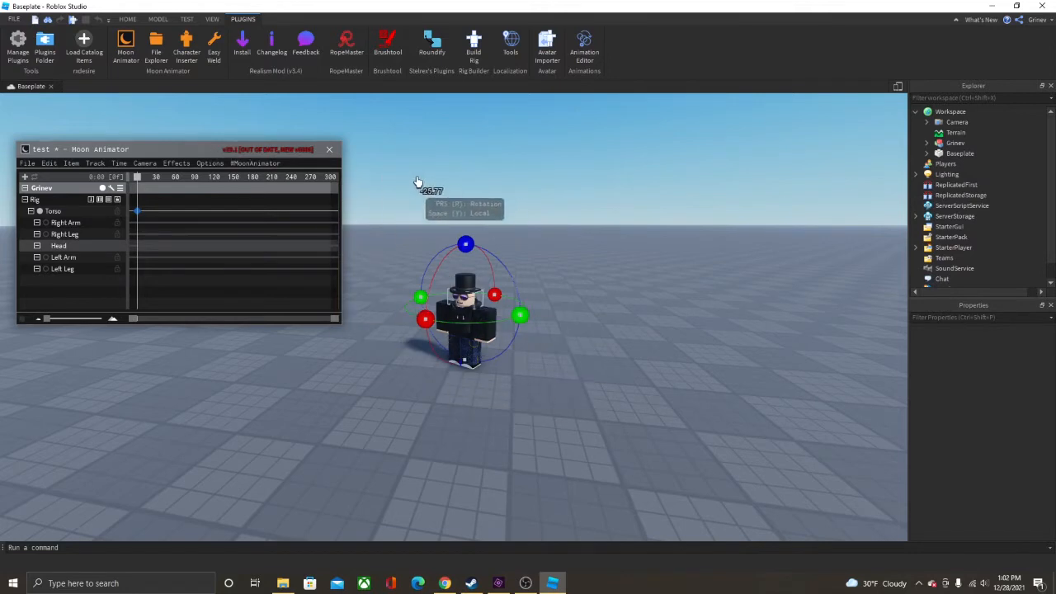
mouse_move(495, 217)
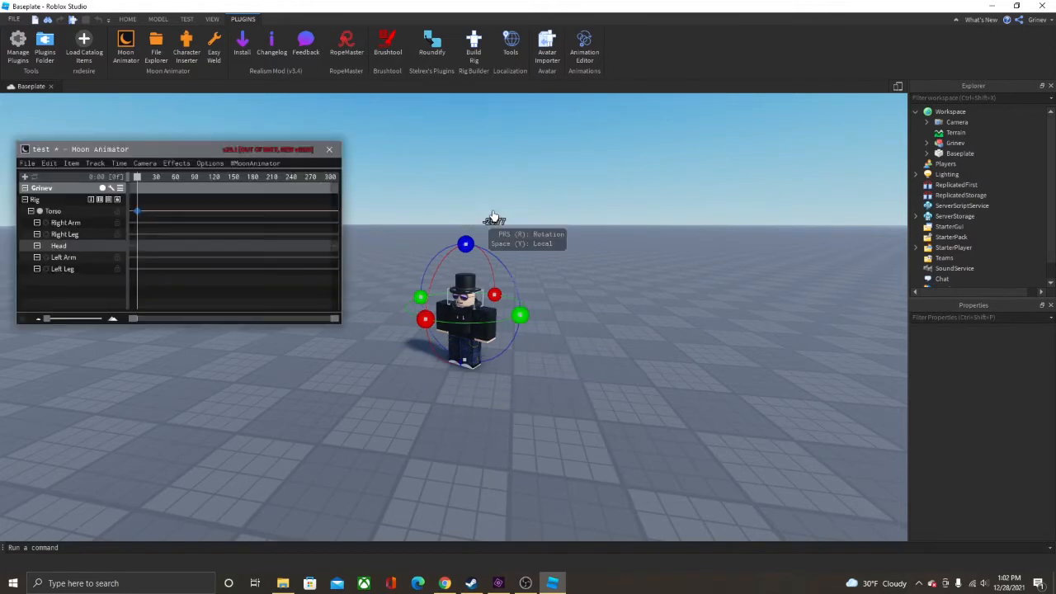
mouse_move(918, 92)
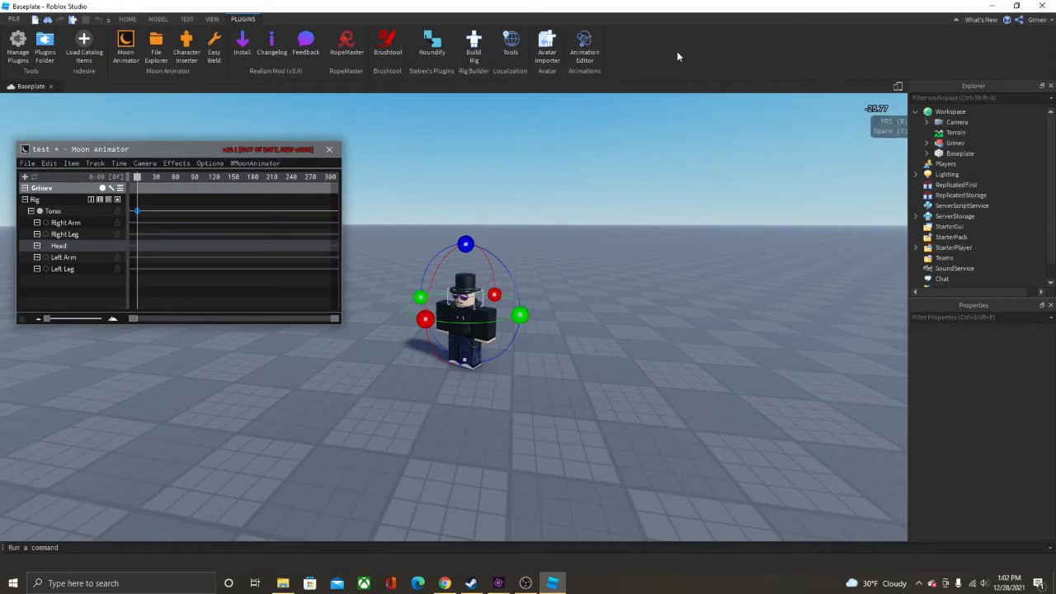
mouse_move(402, 233)
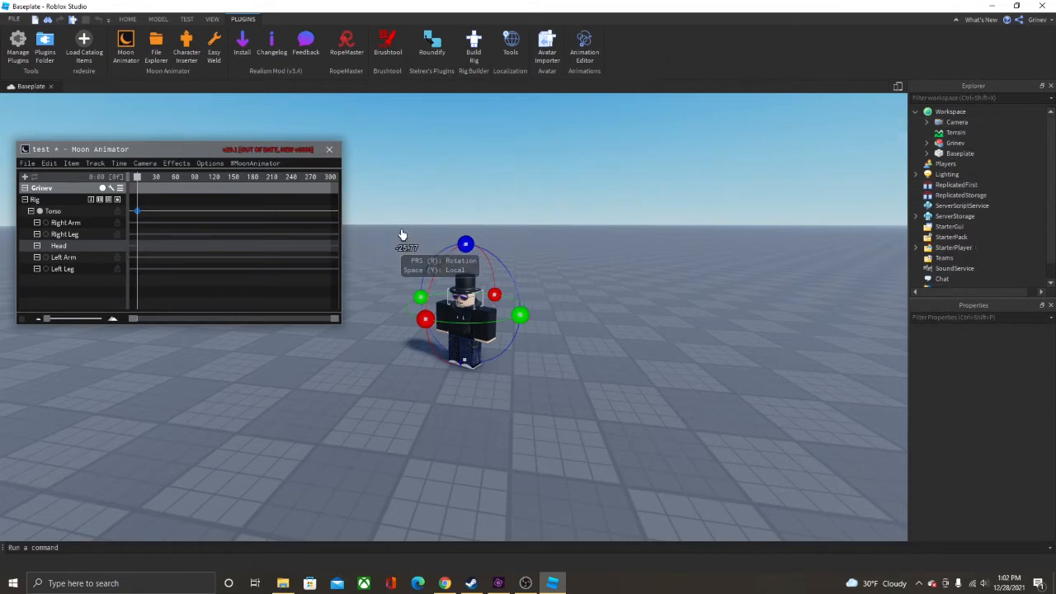
click(330, 149)
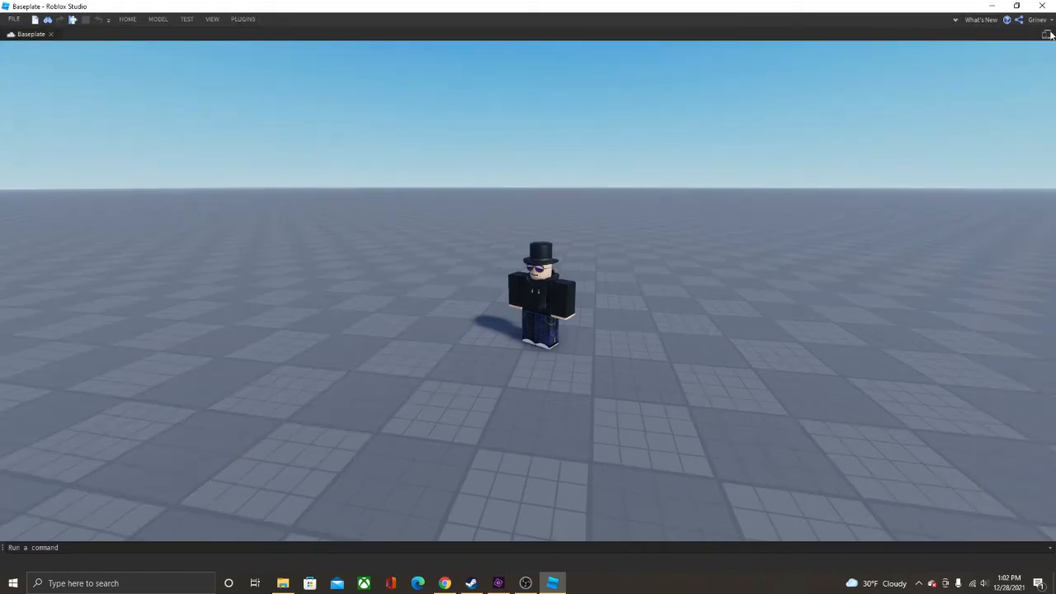
mouse_move(1048, 36)
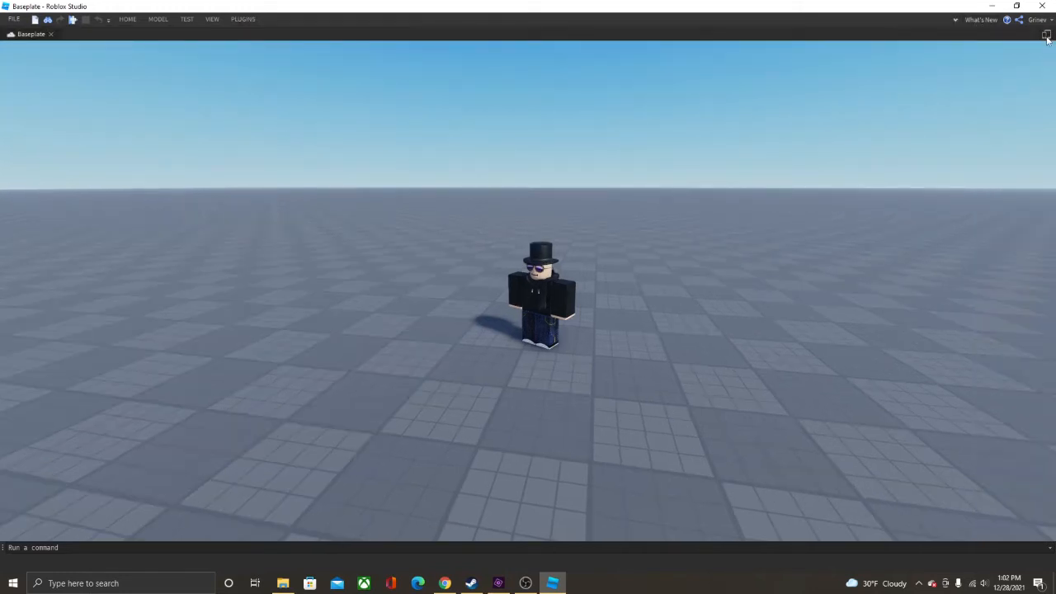
Turn on device emulation and choose HD 720 (1280 x 720).
click(1047, 35)
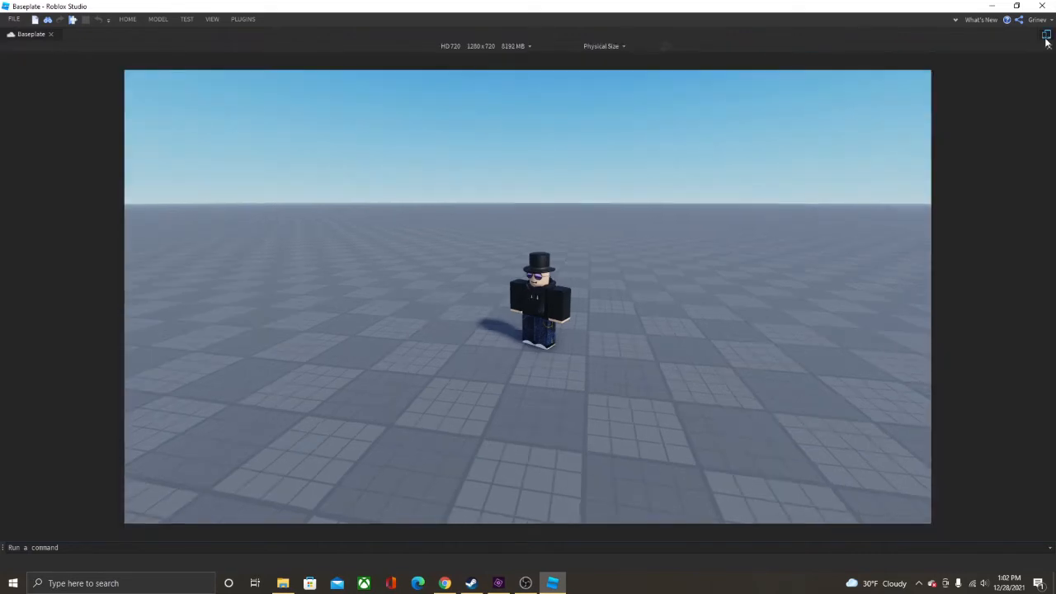
click(515, 45)
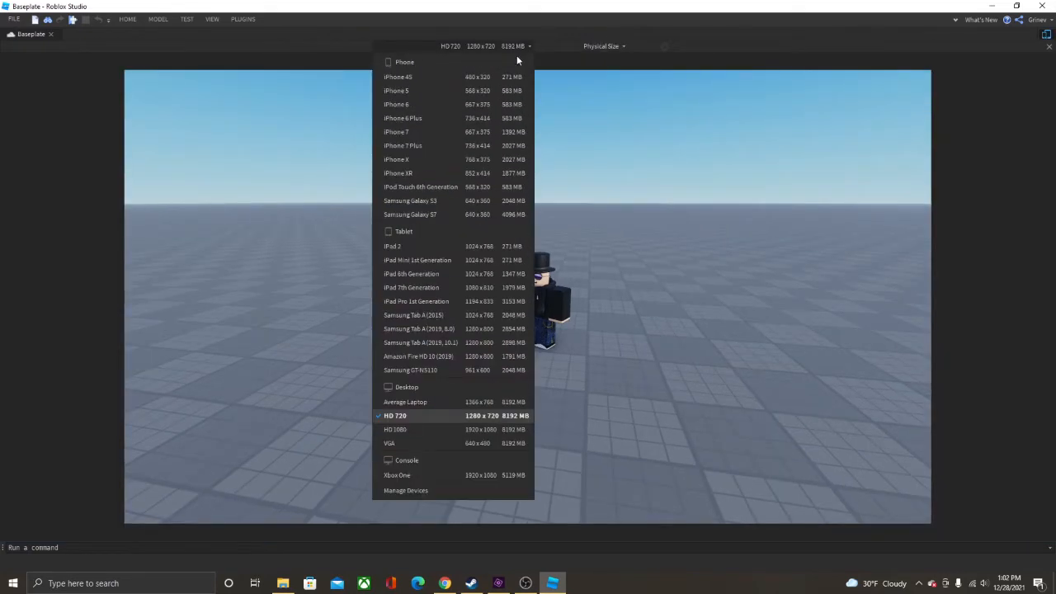
click(398, 77)
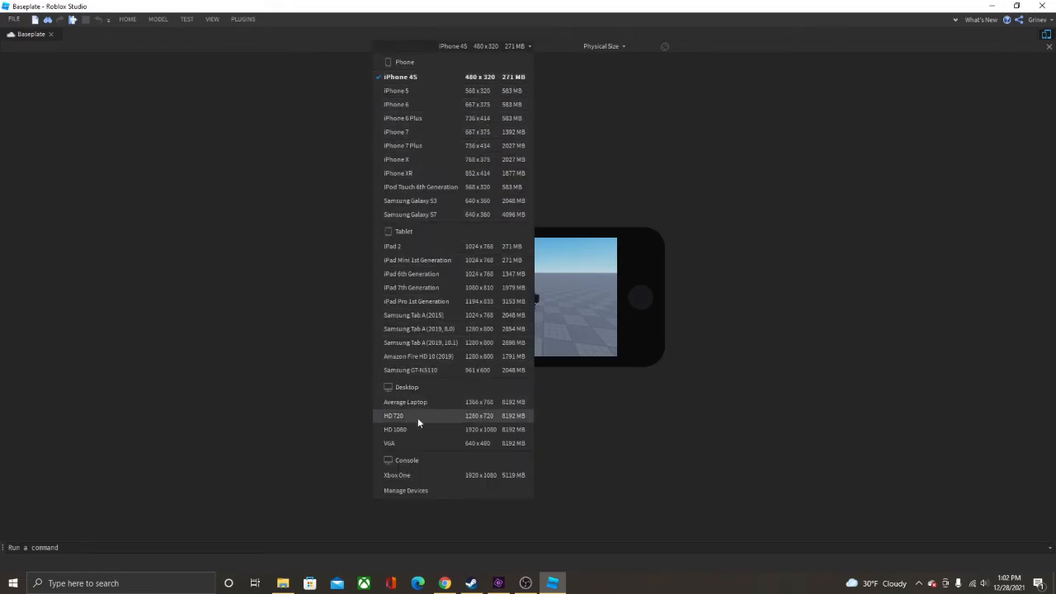
click(393, 416)
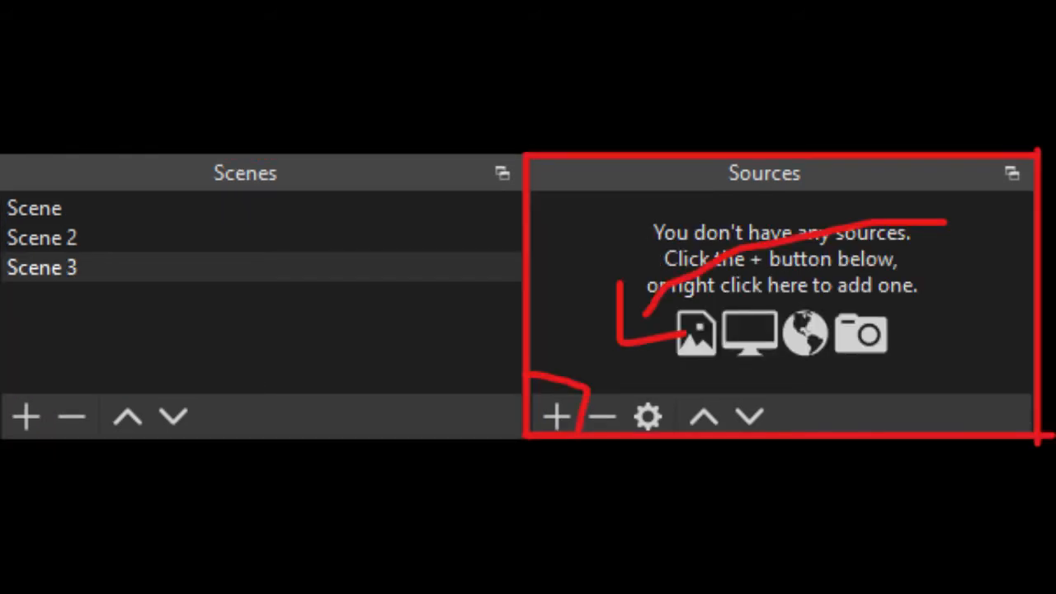
Add a Game Capture source capturing the RobloxStudioBeta.exe window.
click(556, 416)
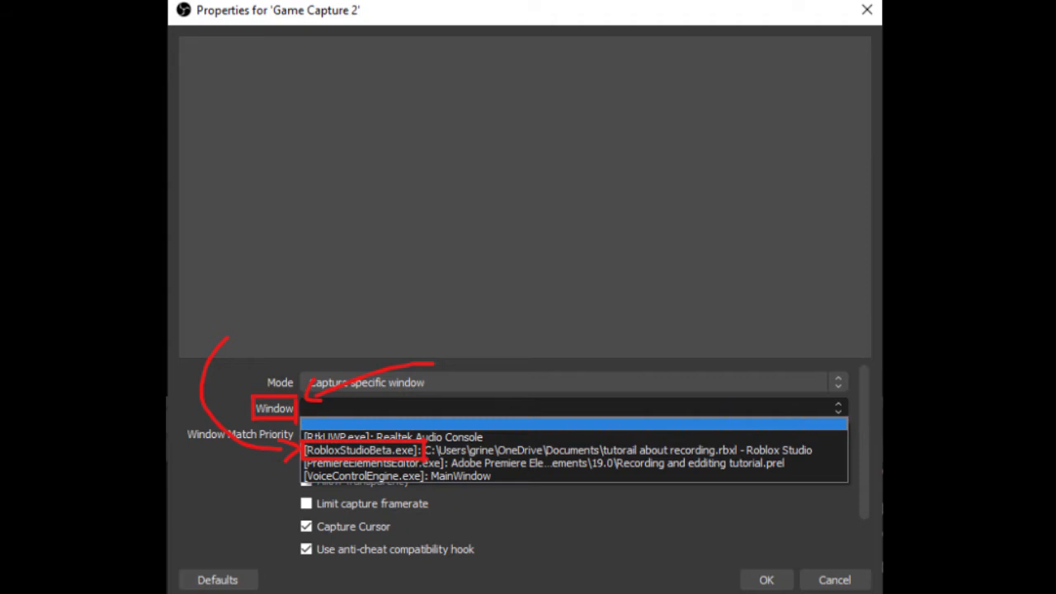
click(557, 450)
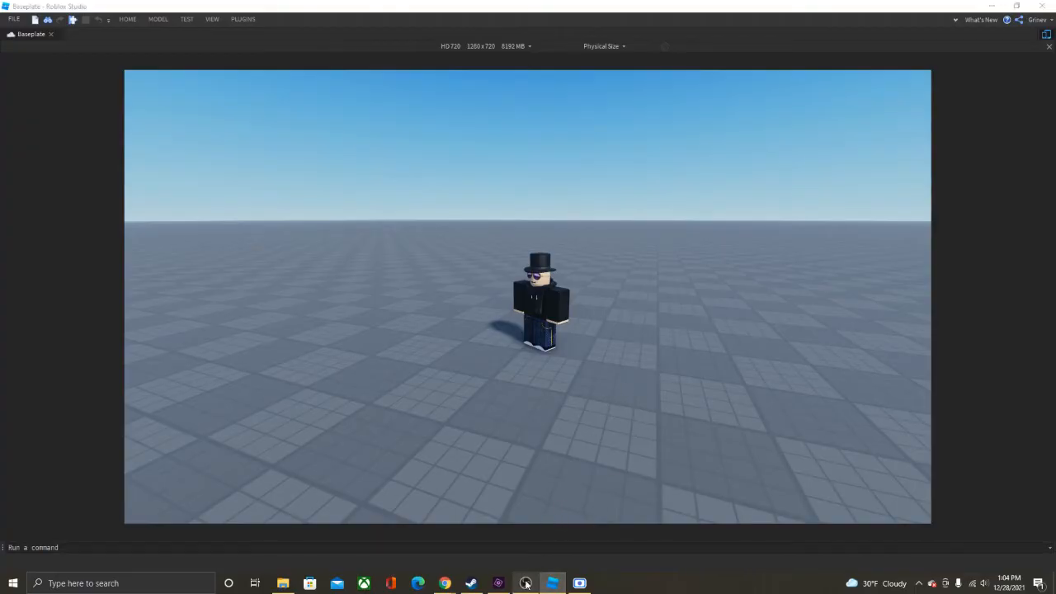
Switch Roblox Studio to HD 1080 and drag the capture's corners to fill the canvas.
click(526, 583)
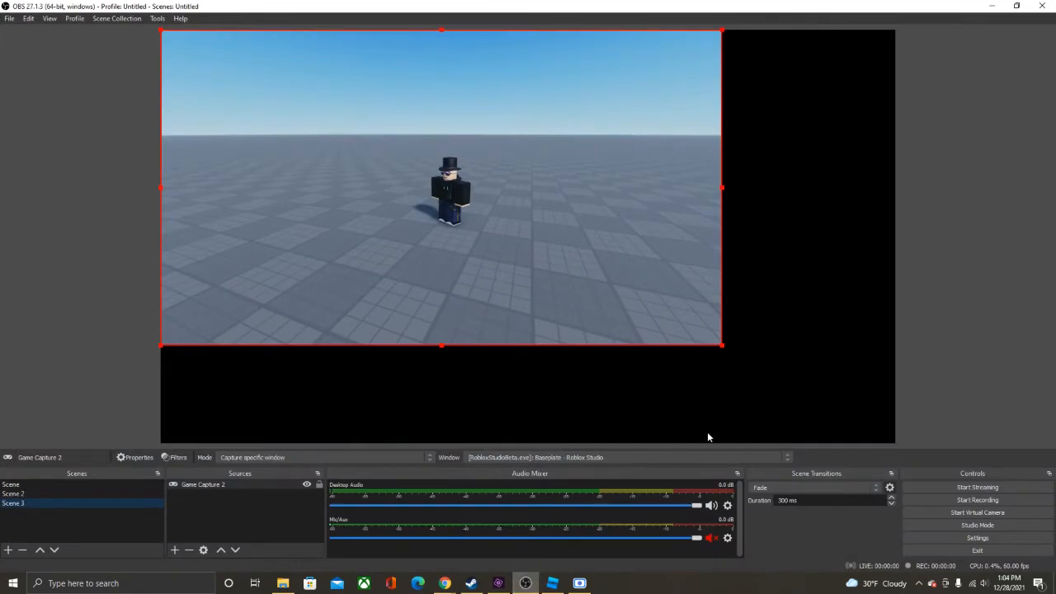
click(552, 584)
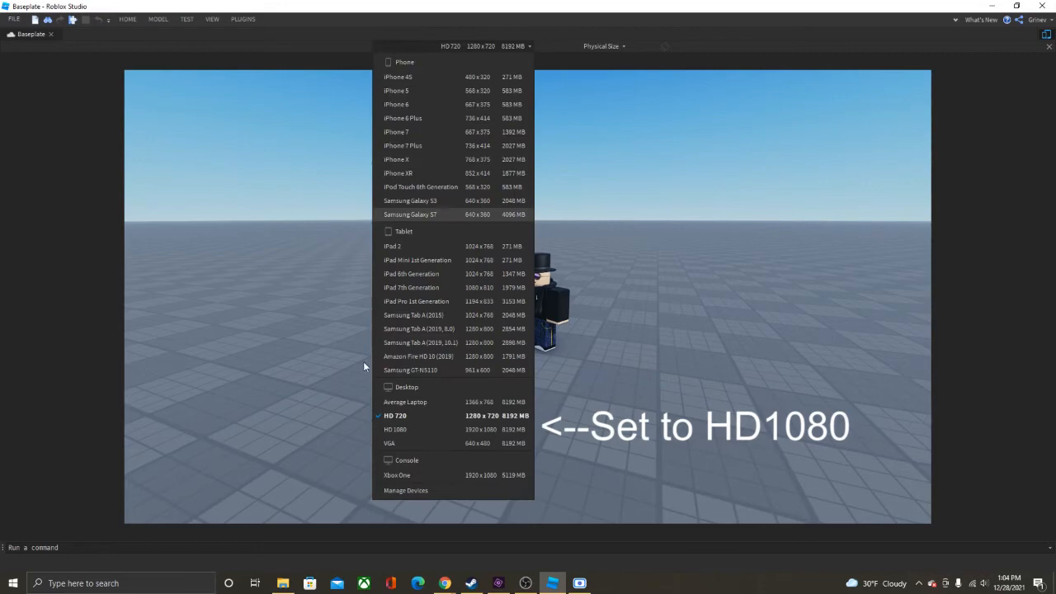
click(395, 429)
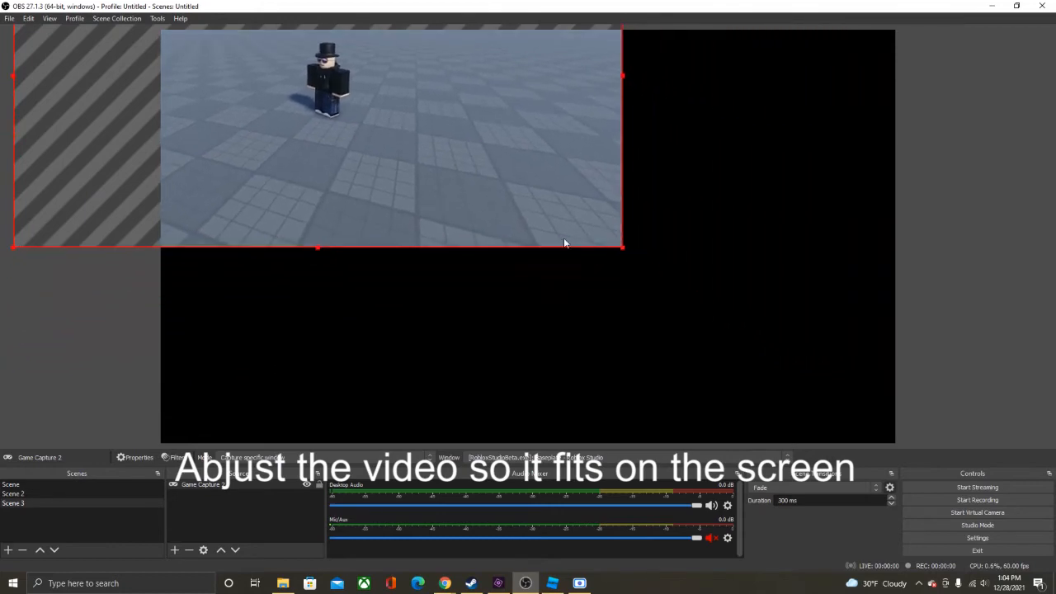
drag(623, 249, 771, 376)
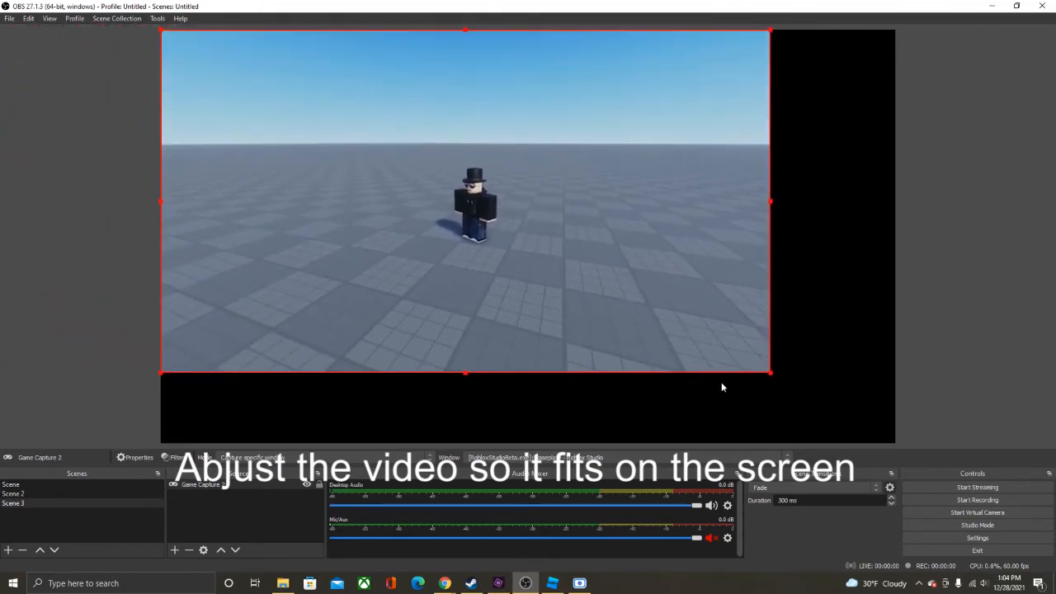
drag(770, 375, 895, 443)
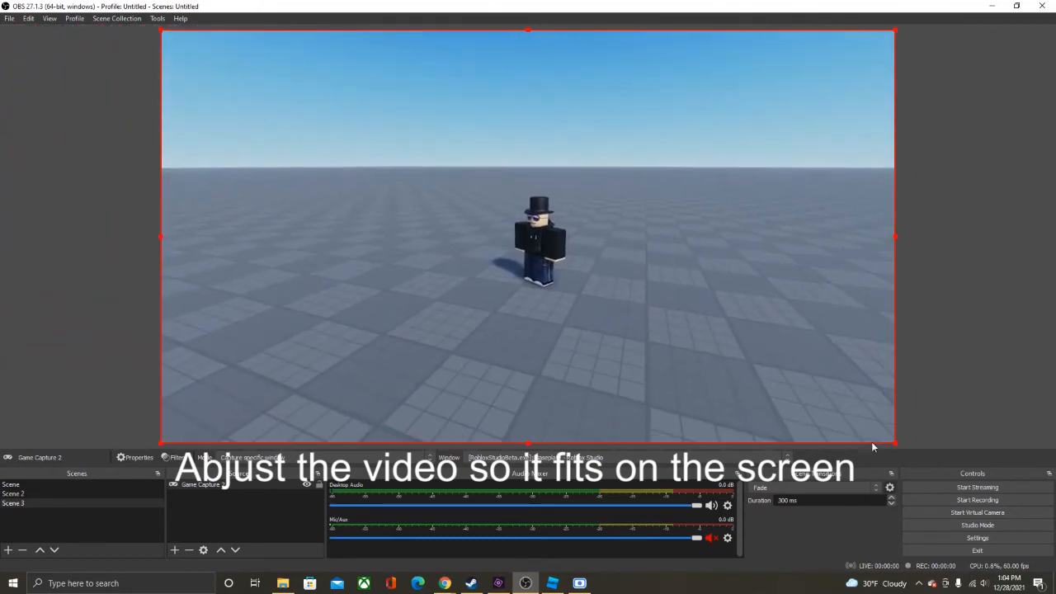
click(977, 501)
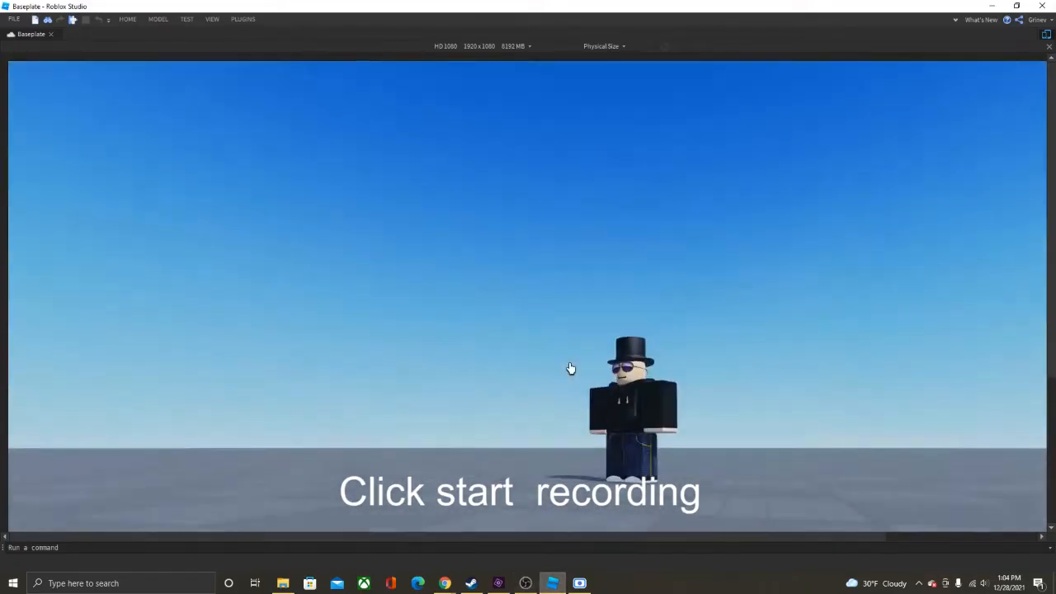
Try HD 720 in the emulation dropdown, then settle on HD 1080.
click(525, 583)
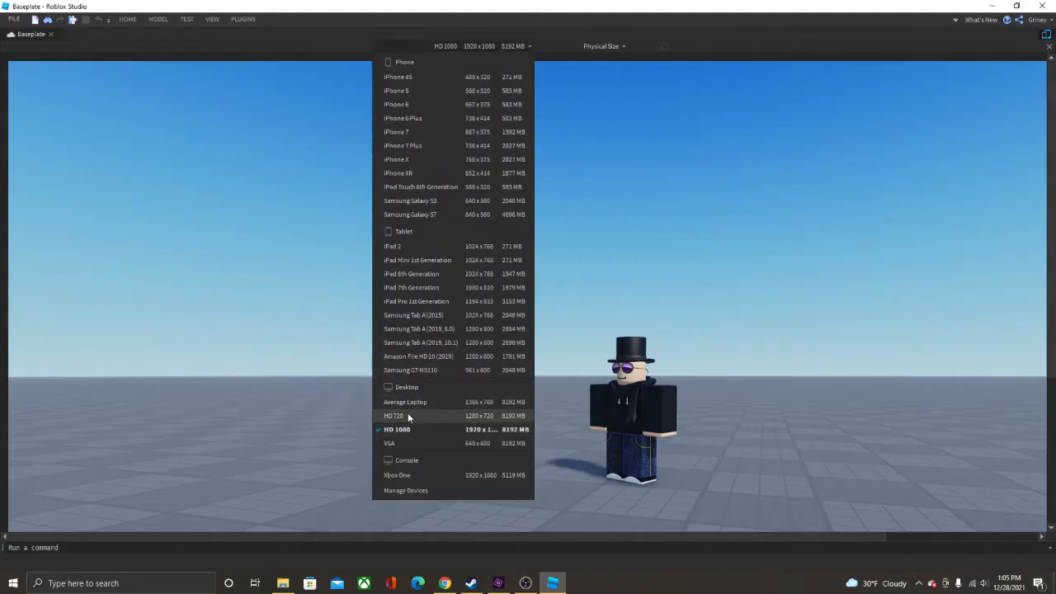
click(394, 416)
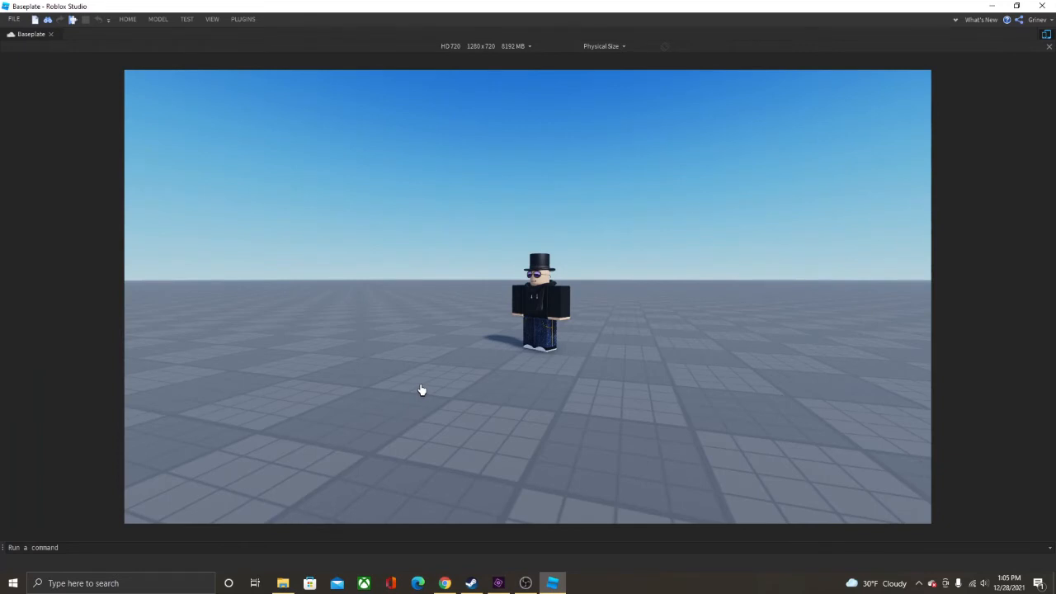
mouse_move(427, 373)
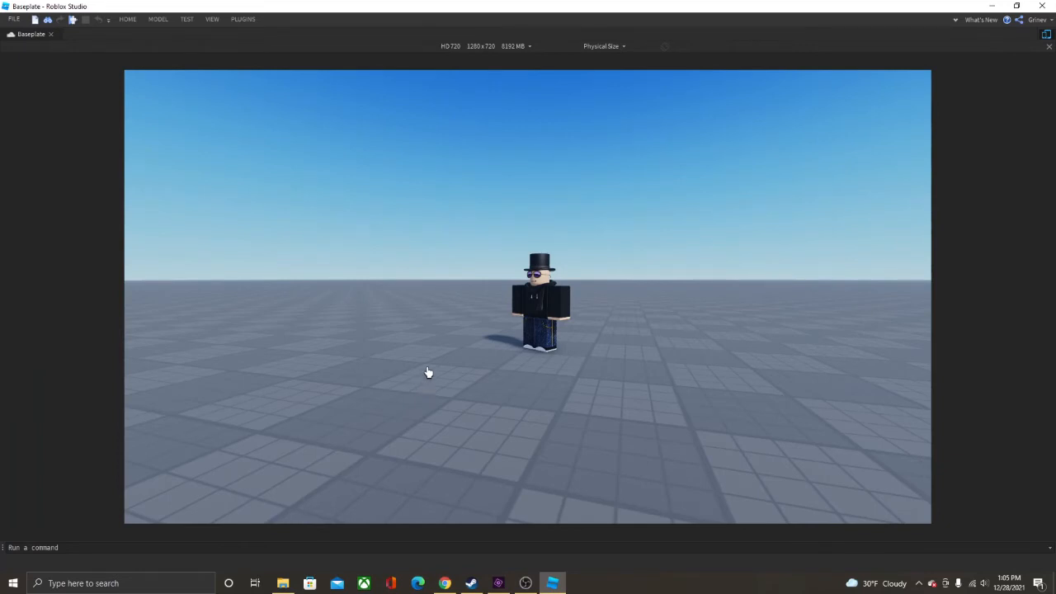
mouse_move(460, 52)
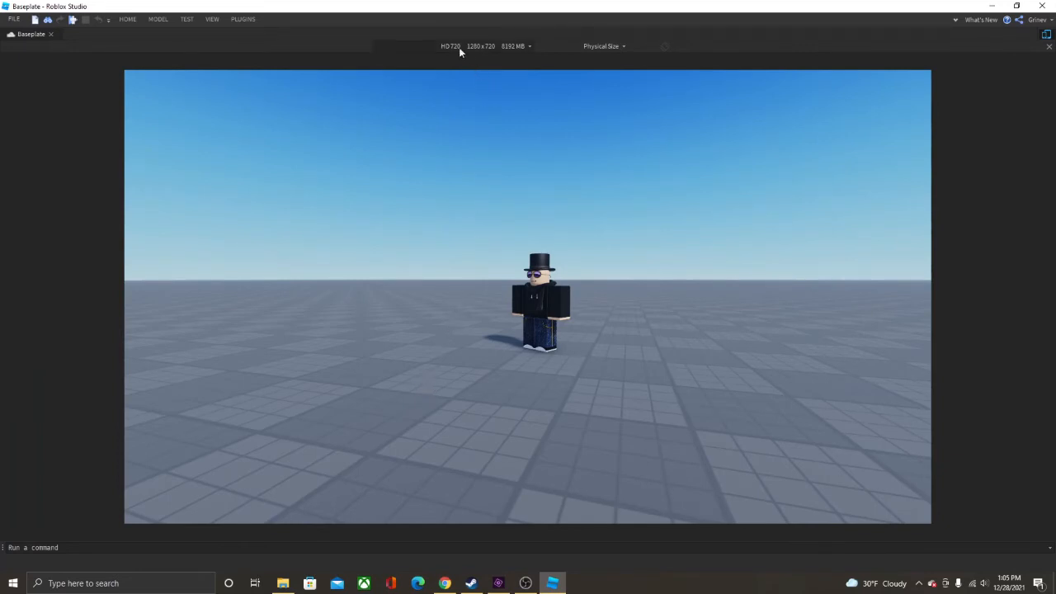
click(450, 46)
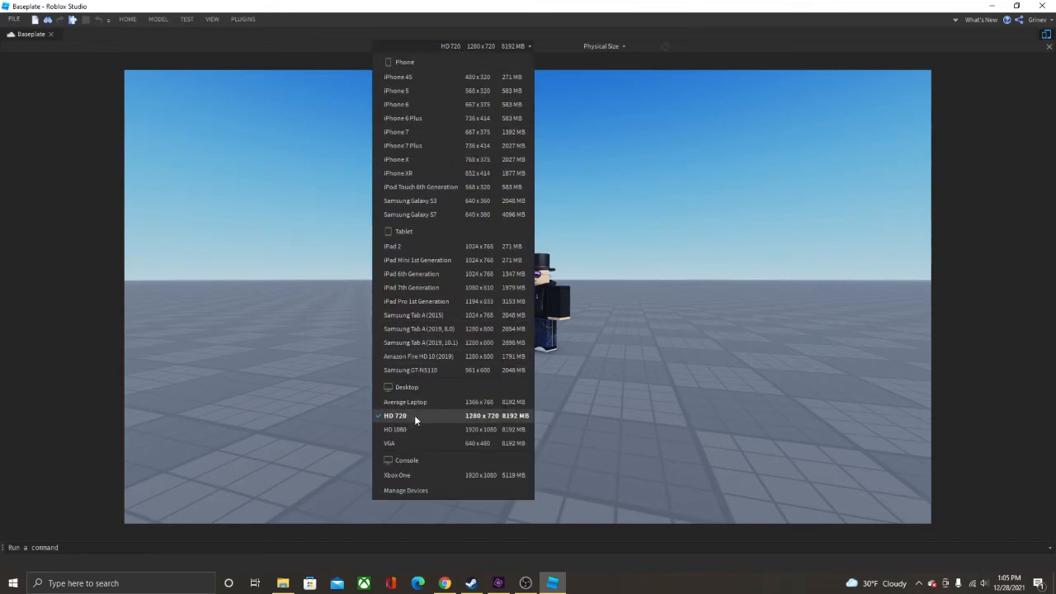
mouse_move(415, 429)
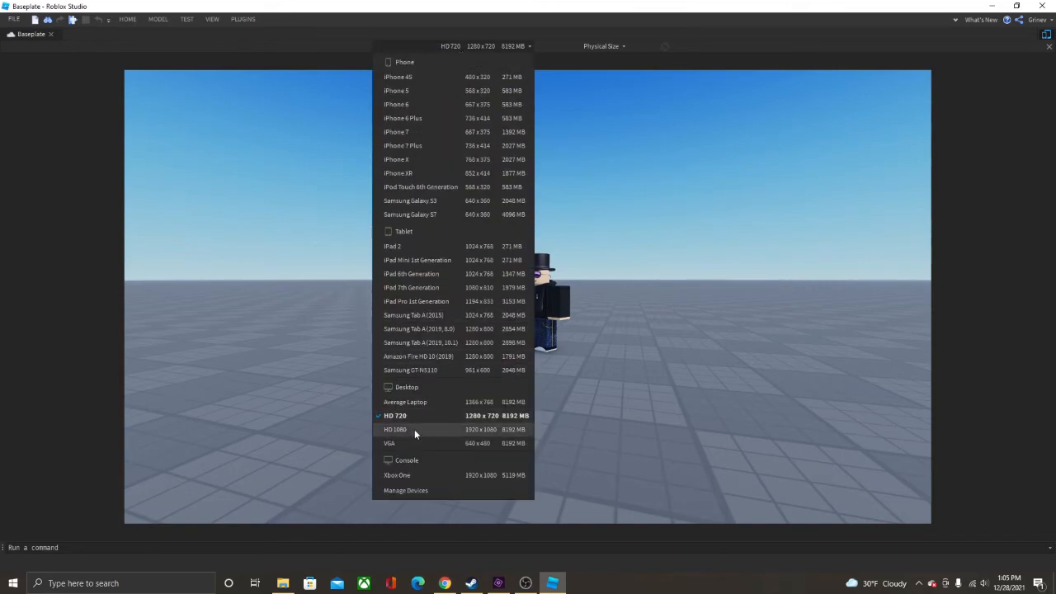
click(395, 429)
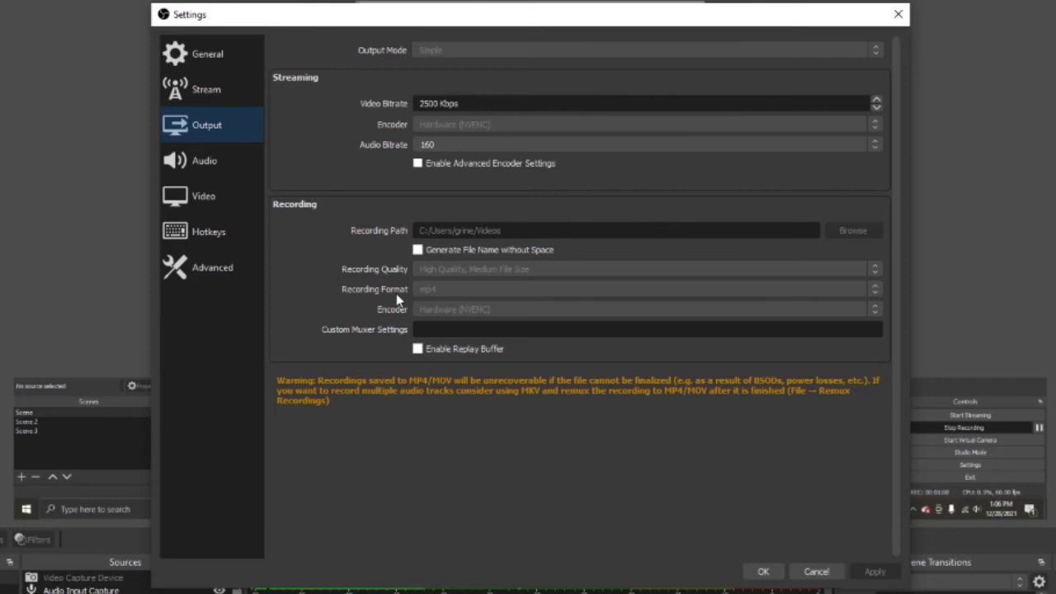
mouse_move(446, 297)
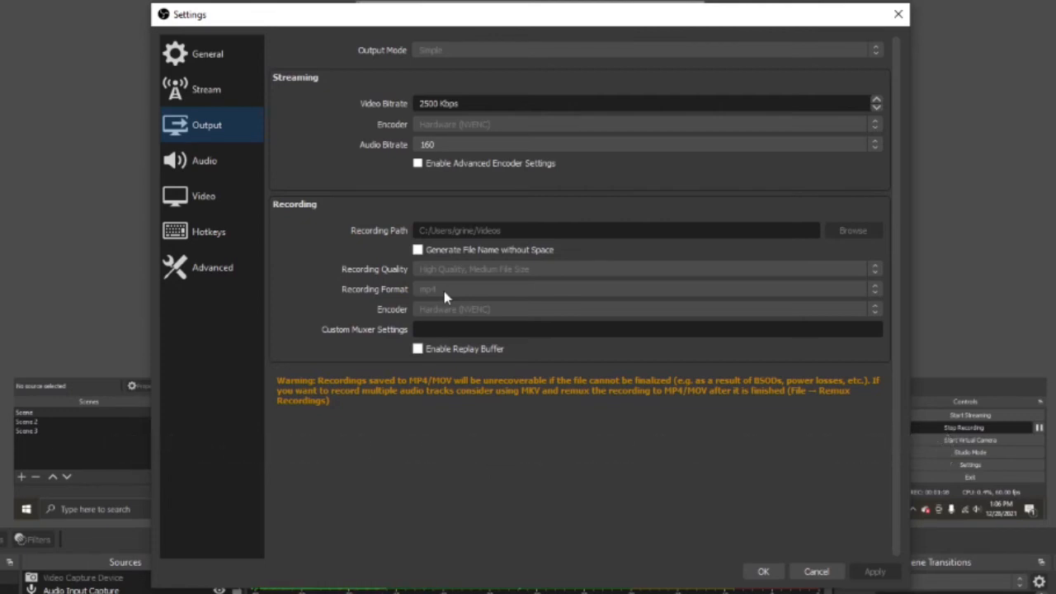
mouse_move(435, 301)
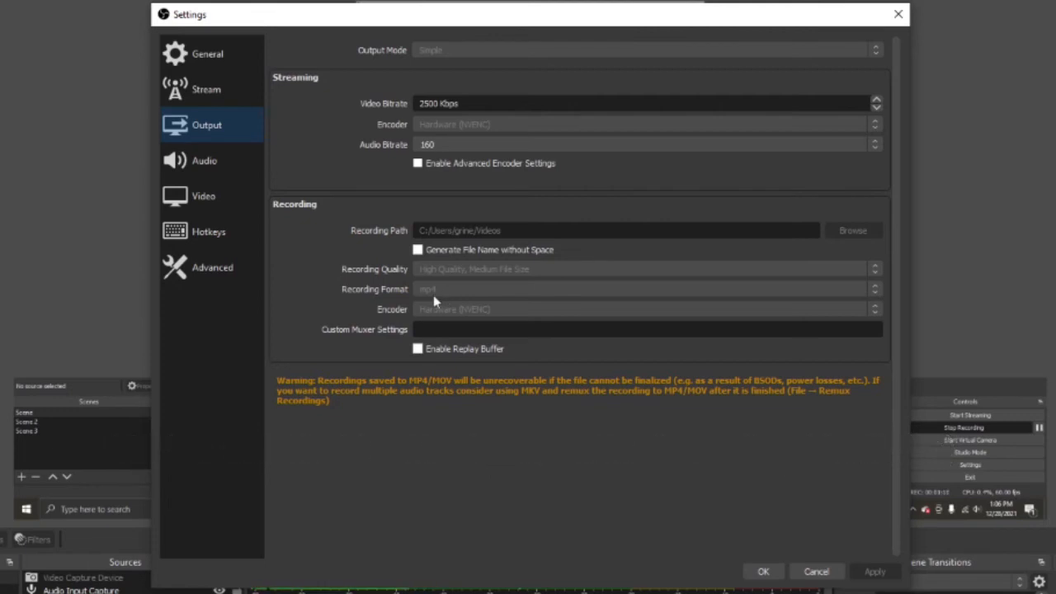
mouse_move(508, 239)
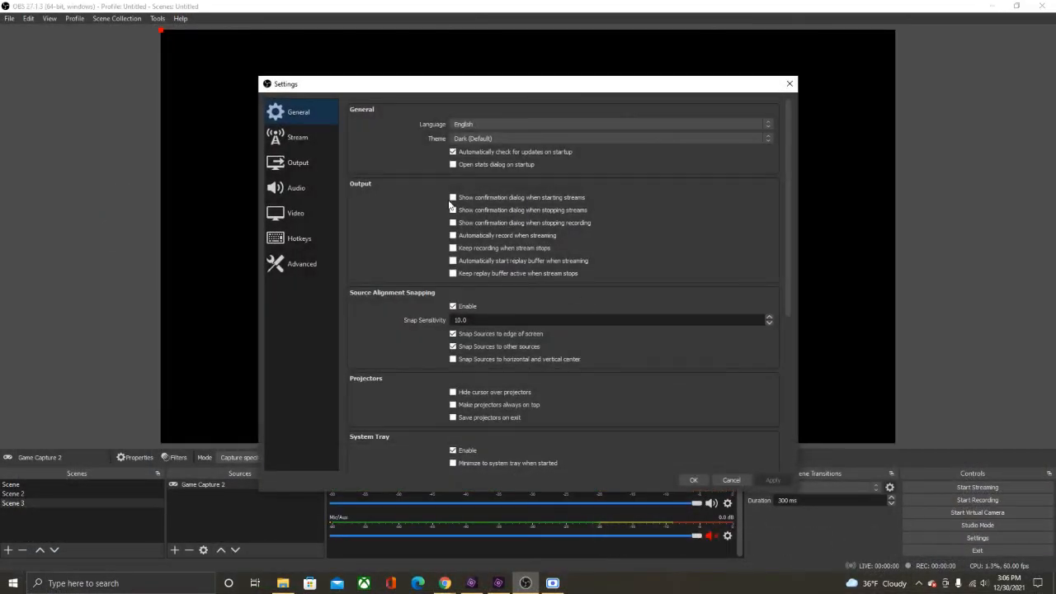
Set the Output recording path to Desktop > For video.
click(298, 162)
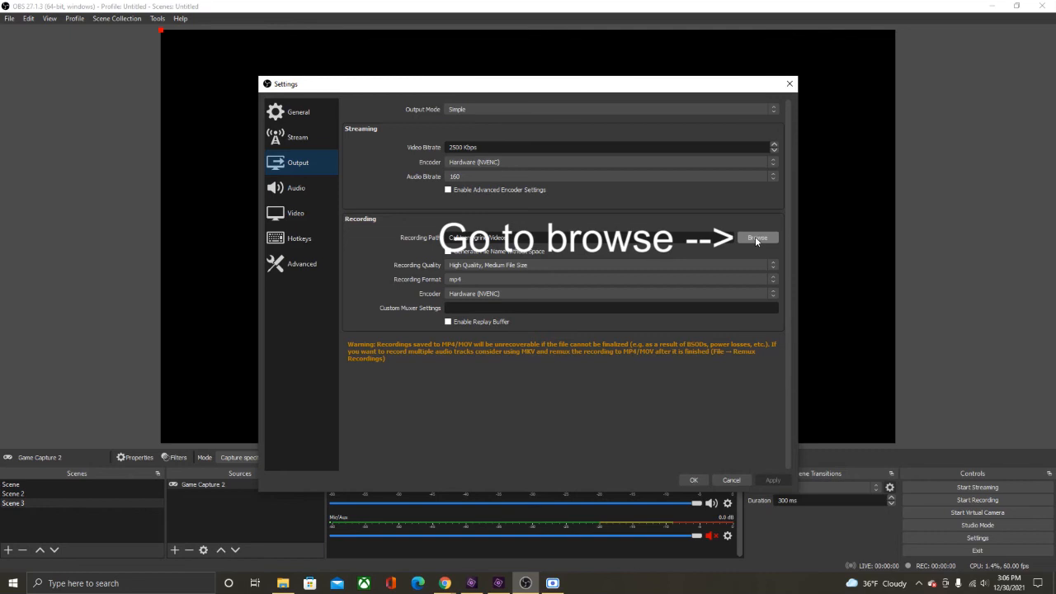
click(756, 238)
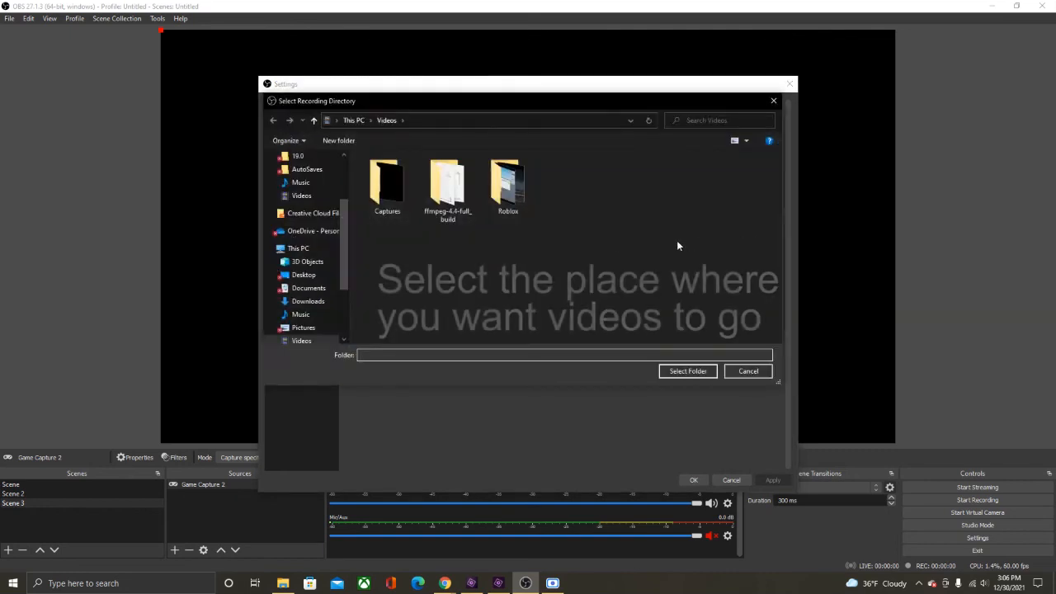
click(304, 275)
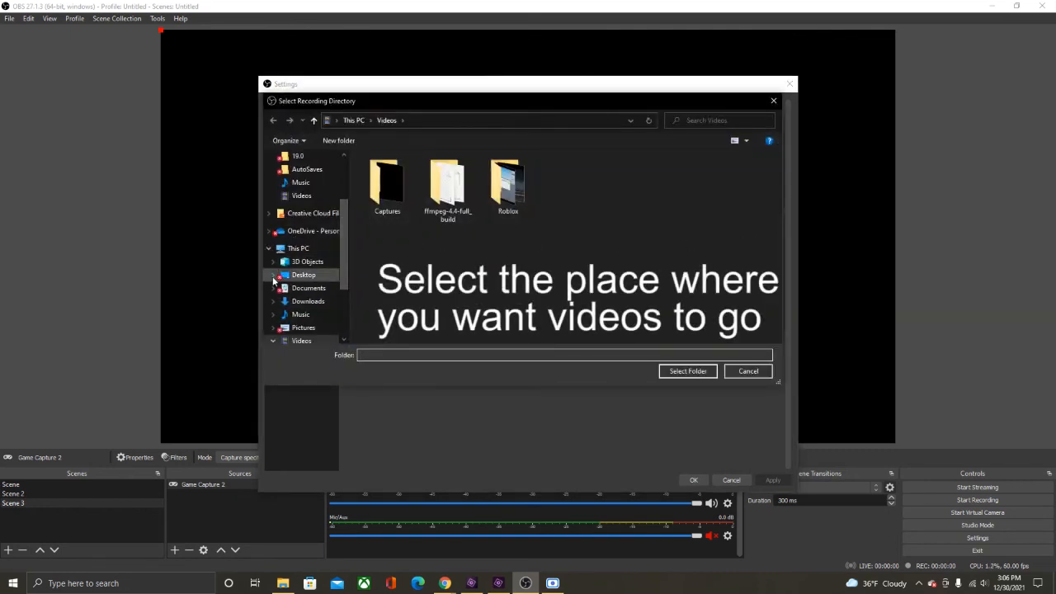
click(309, 300)
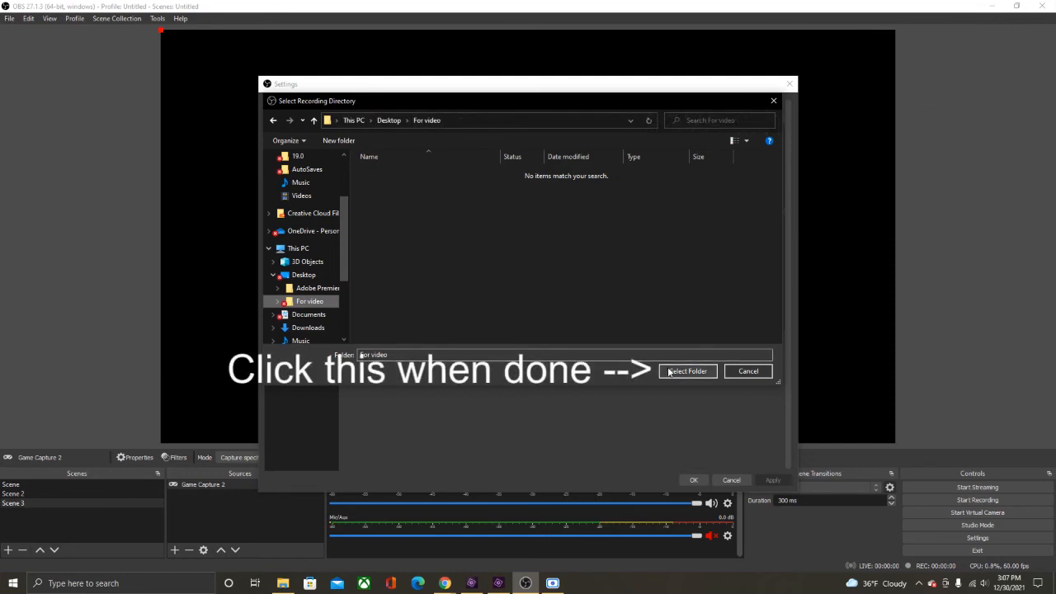
click(687, 371)
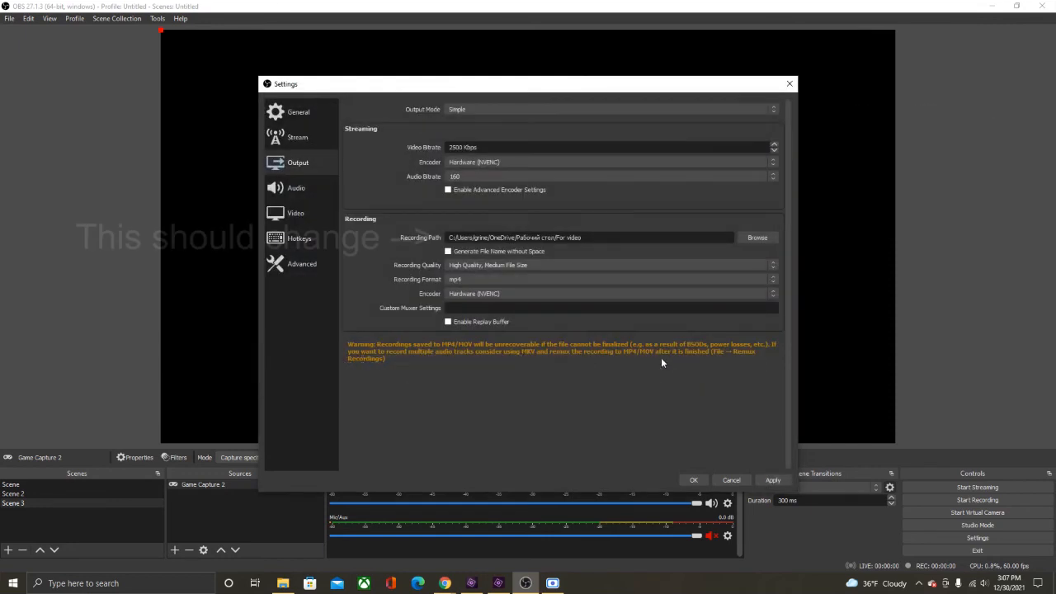